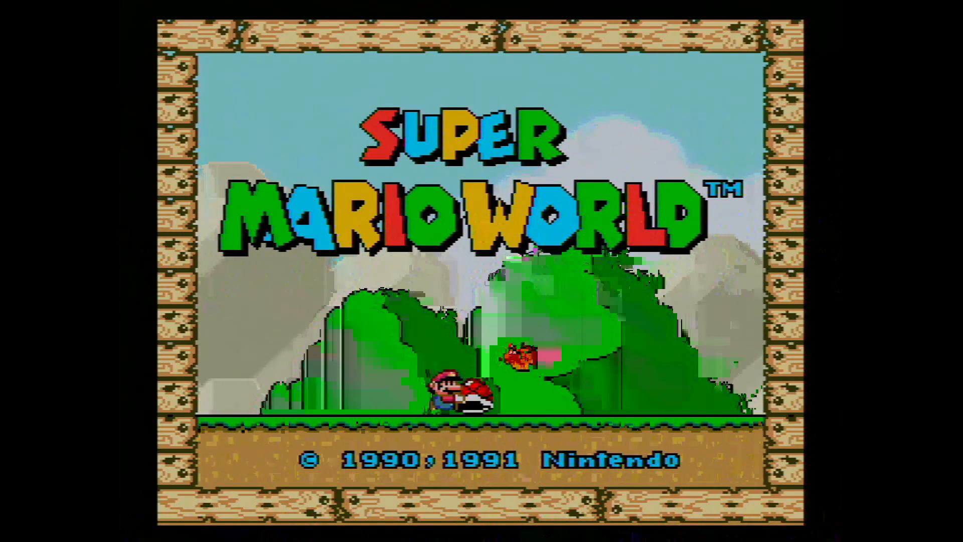
pyautogui.press('Enter')
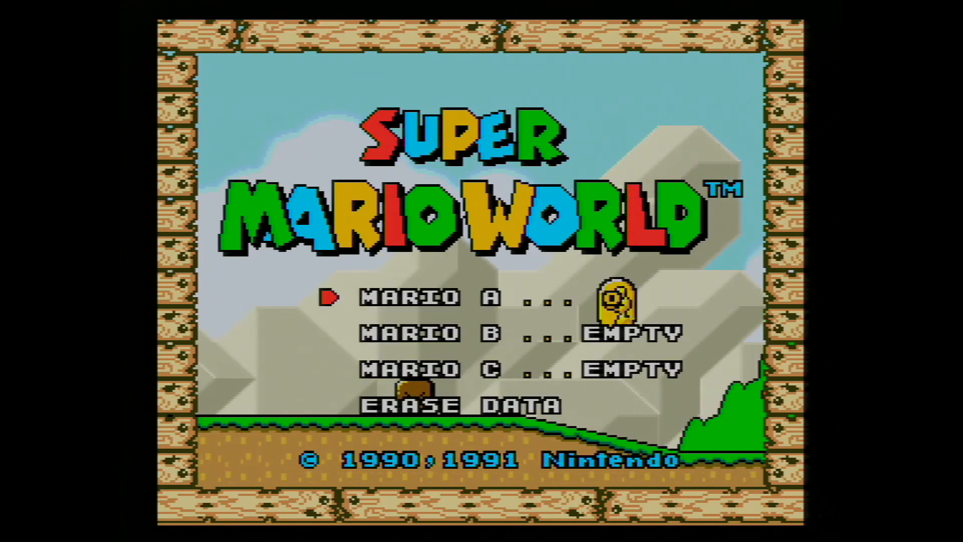